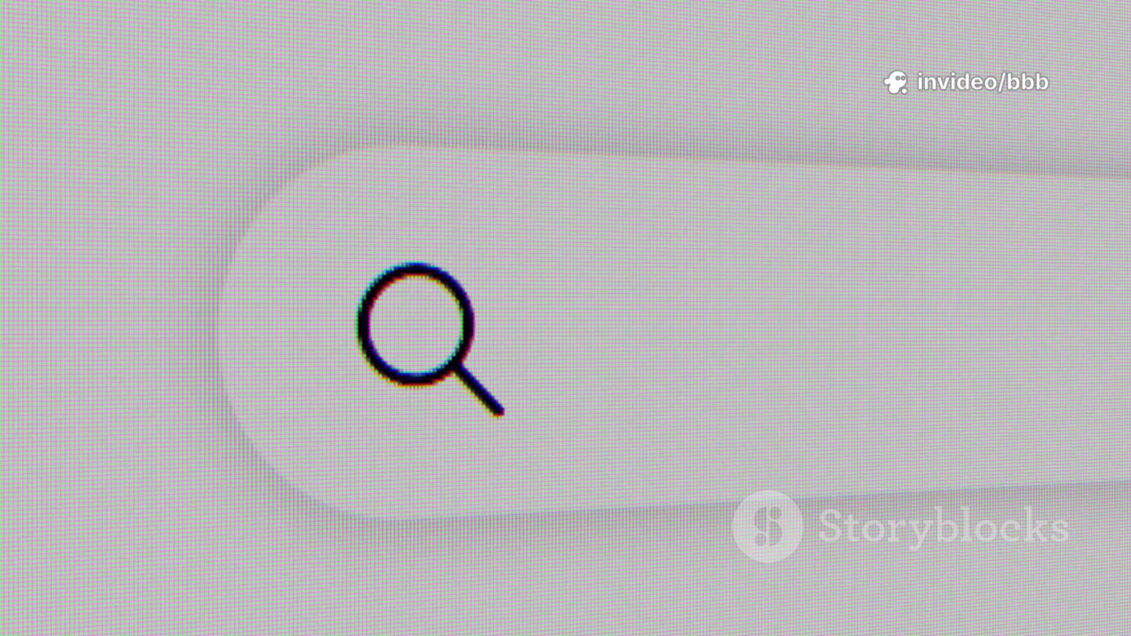
pyautogui.write('linux')
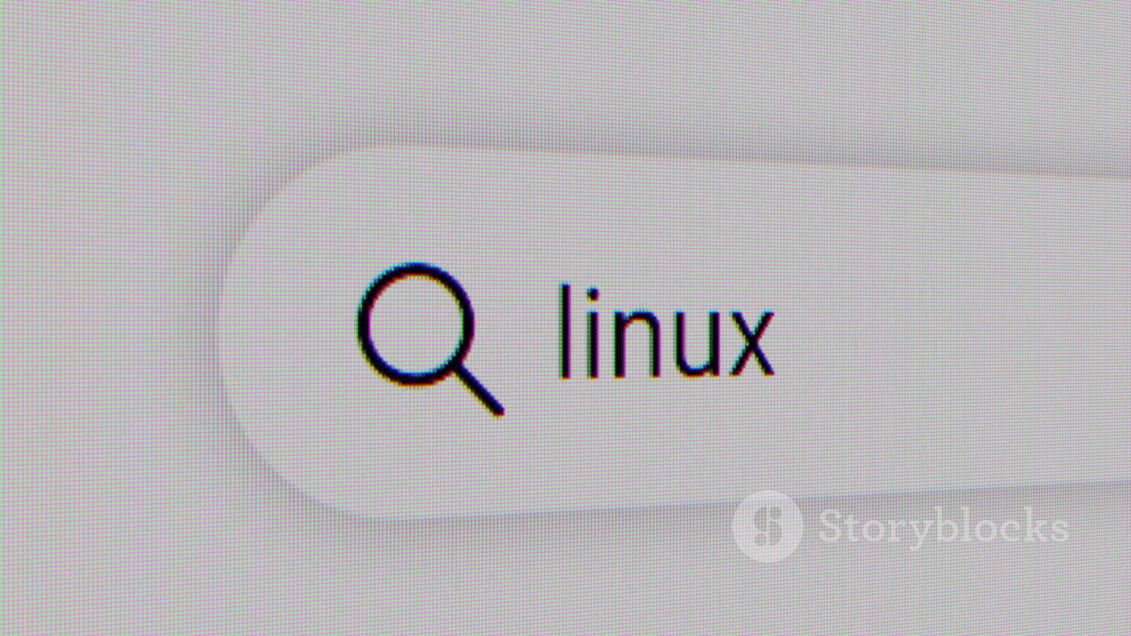